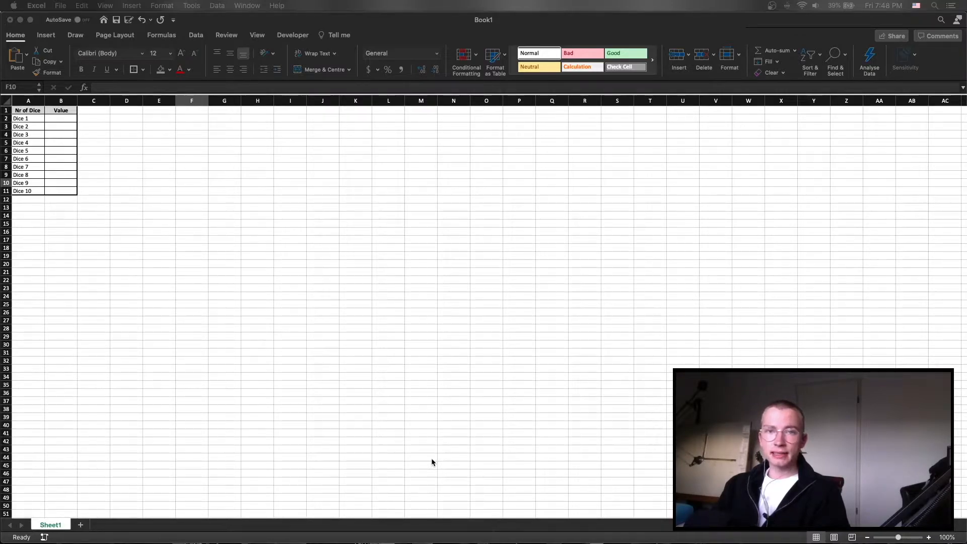
pyautogui.moveTo(383, 381)
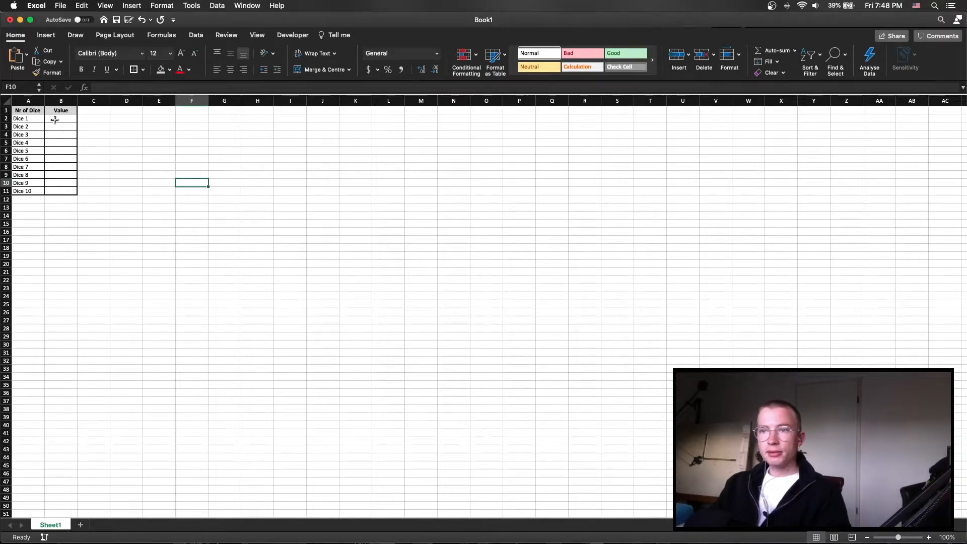
# Enter a worksheet random-number formula with bounds 1 and 6 in a cell.
pyautogui.write('=')
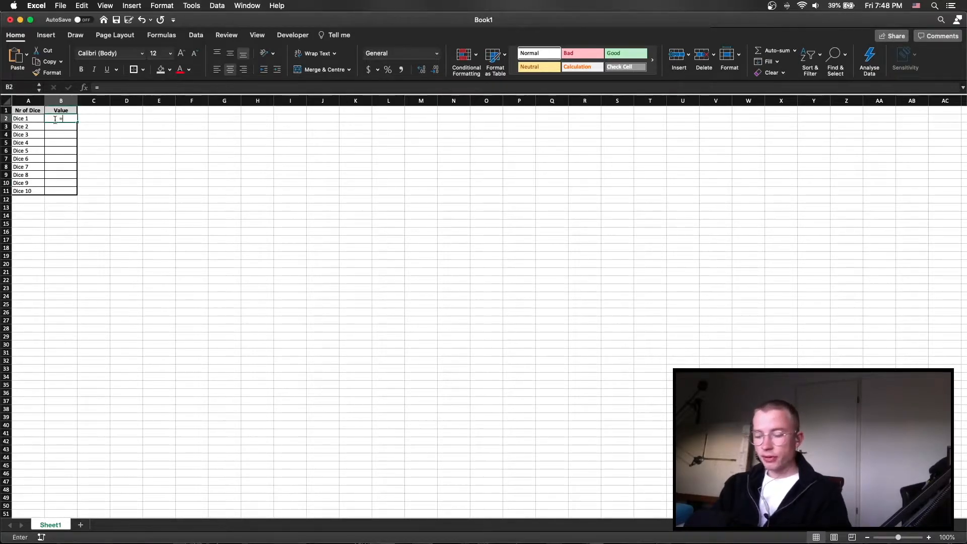
pyautogui.write('ra')
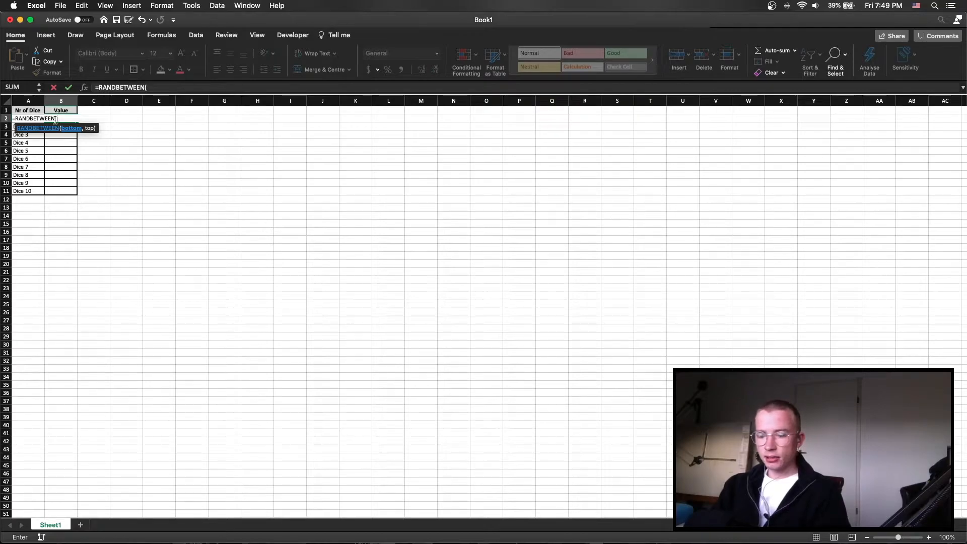
pyautogui.write('1,')
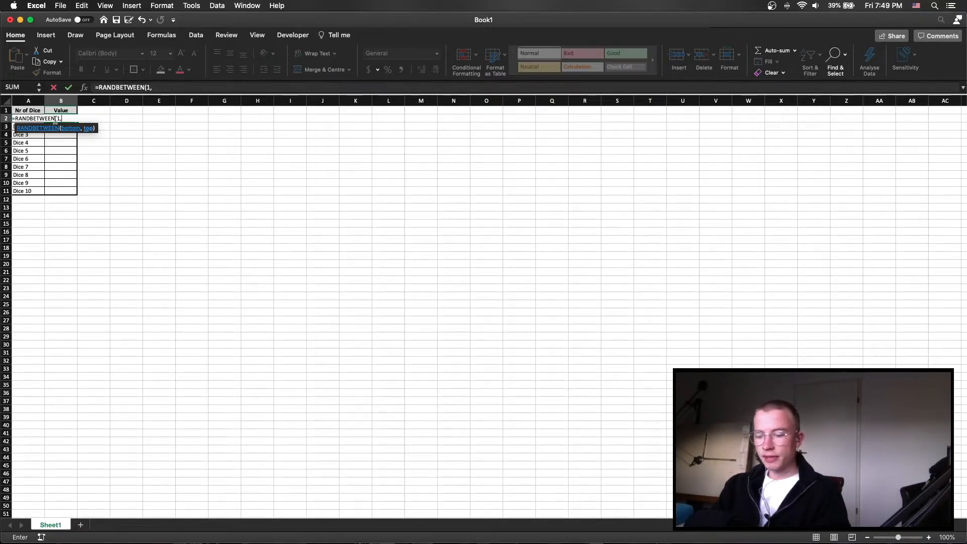
pyautogui.write('6)')
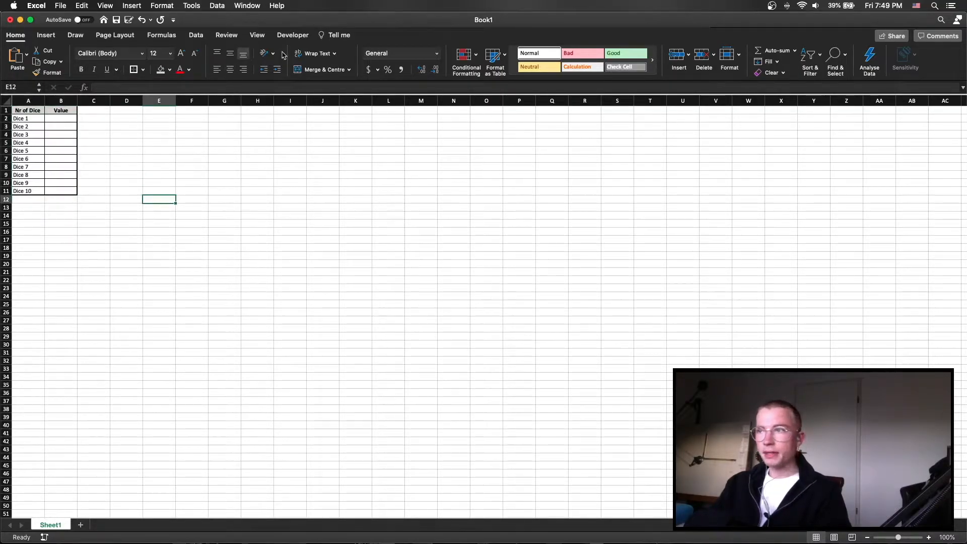
# From the Developer tab open Visual Basic and start Sub Random() in Module1.
pyautogui.click(292, 34)
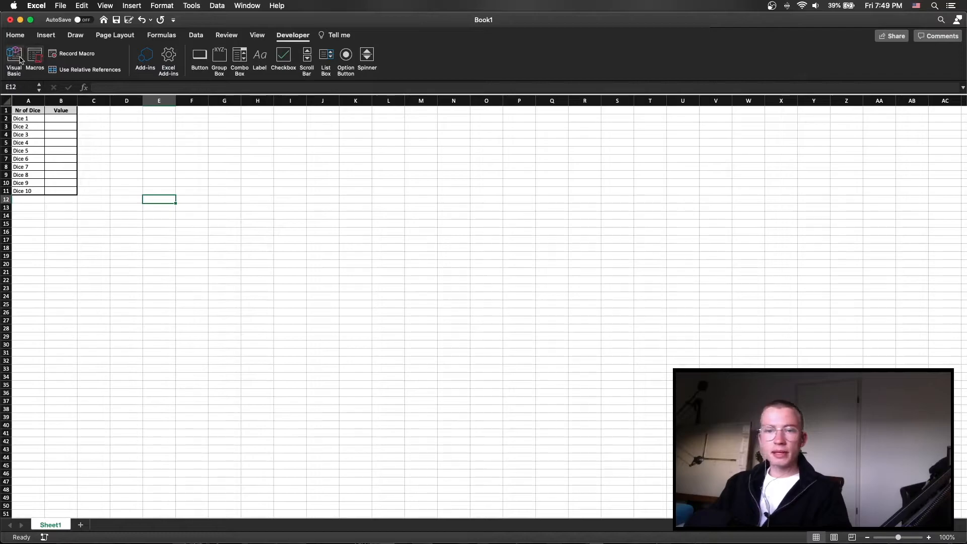
pyautogui.click(11, 54)
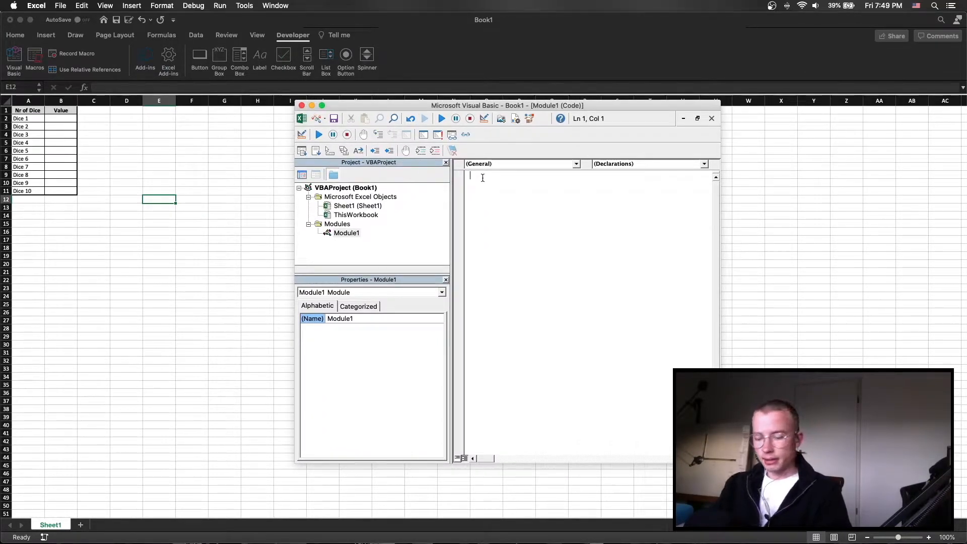
pyautogui.write('Sub Random(')
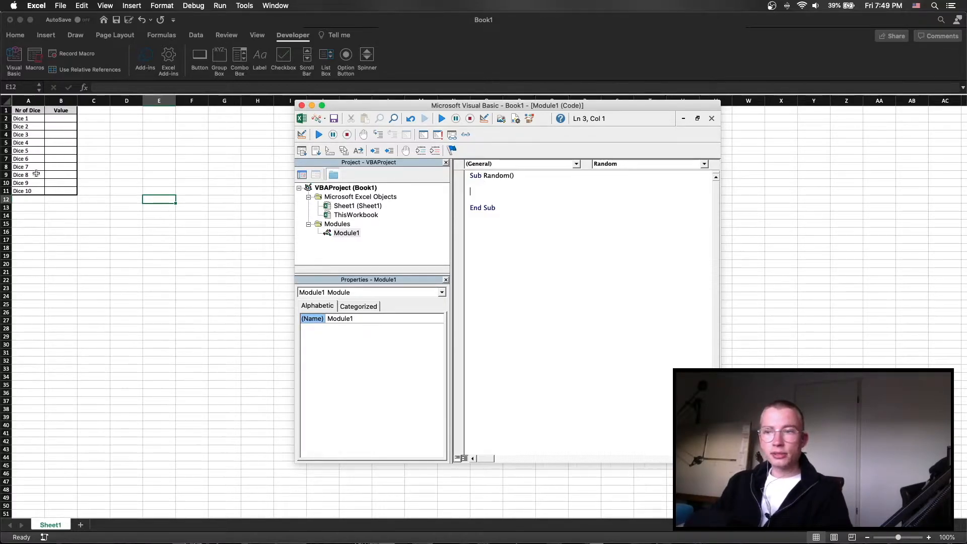
pyautogui.moveTo(575, 213)
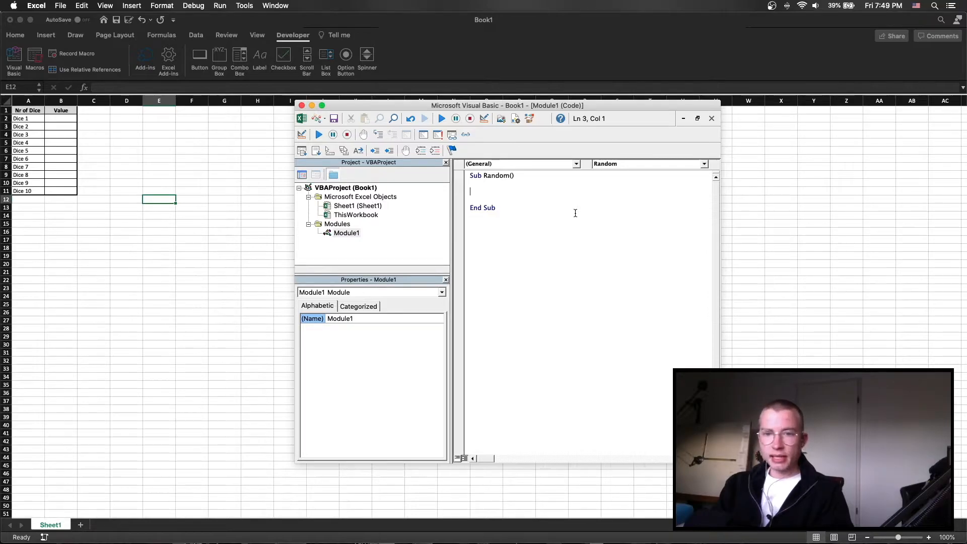
# Write For i = 2 To 11 inside Sub Random, checking the row range against the worksheet.
pyautogui.write('for i =')
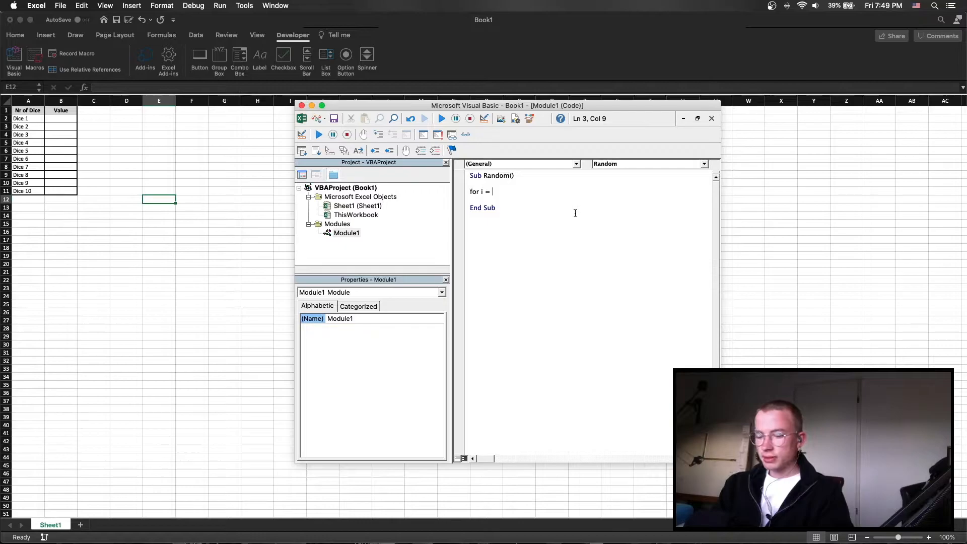
pyautogui.write('2 to 11')
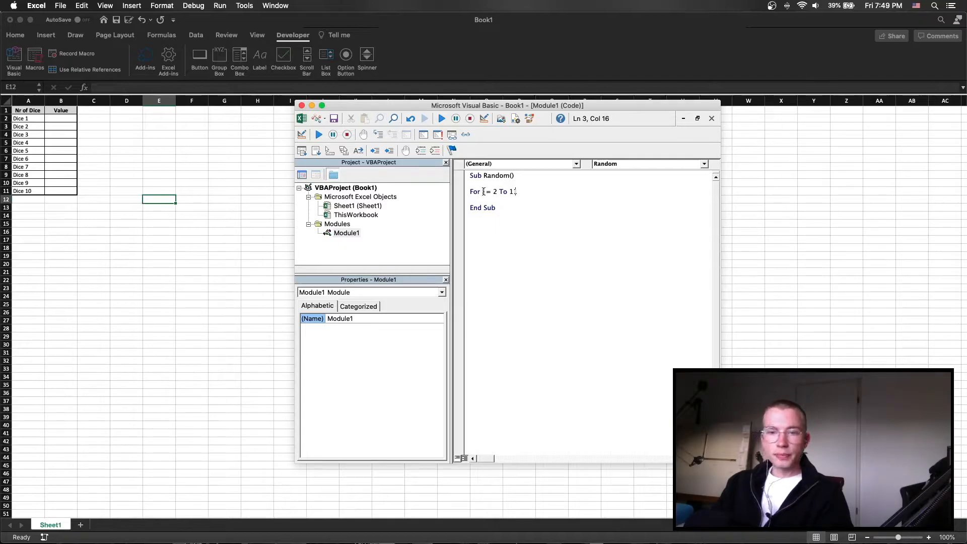
pyautogui.write('i')
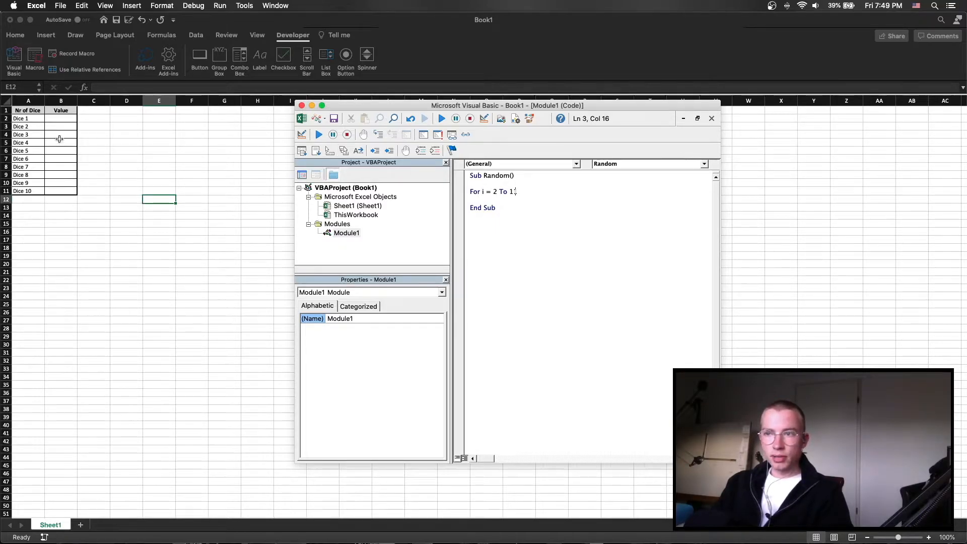
pyautogui.write('1')
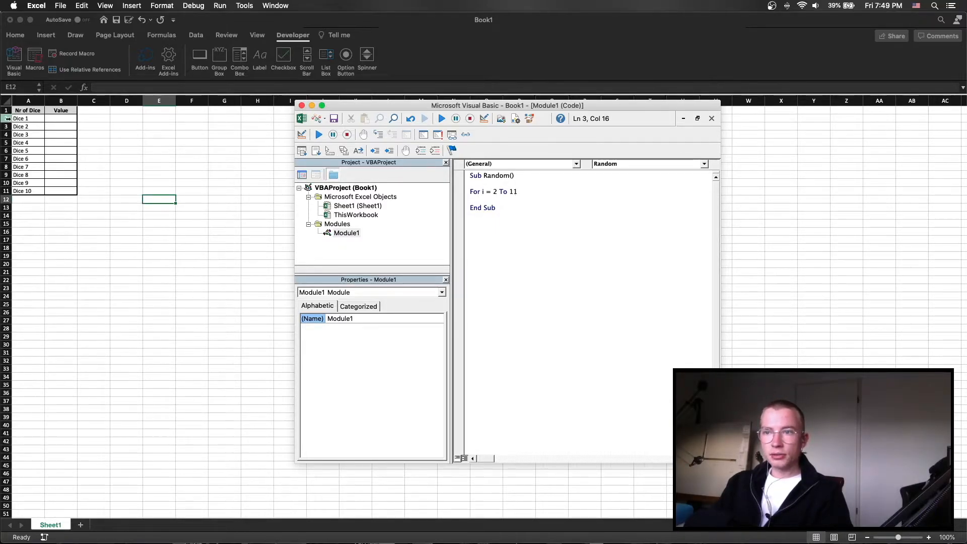
pyautogui.click(712, 119)
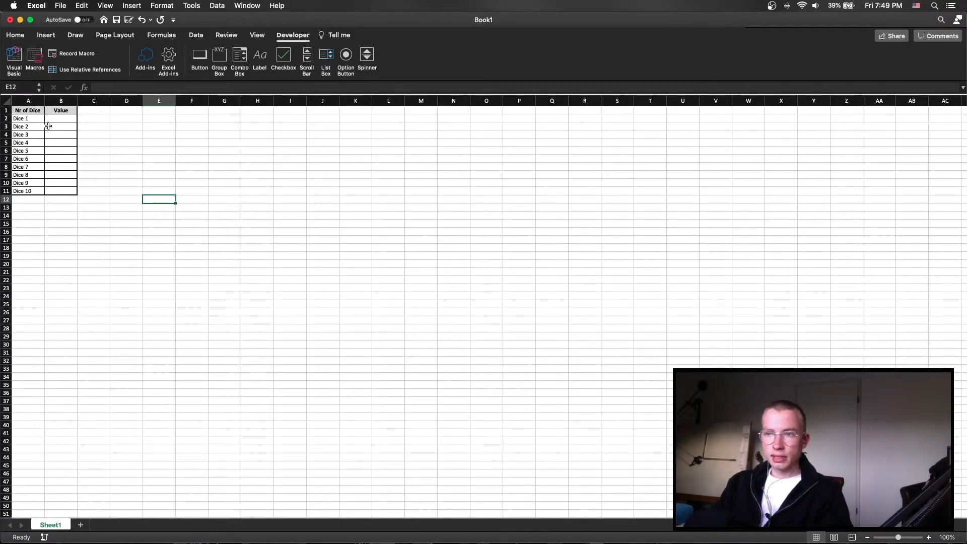
pyautogui.click(11, 65)
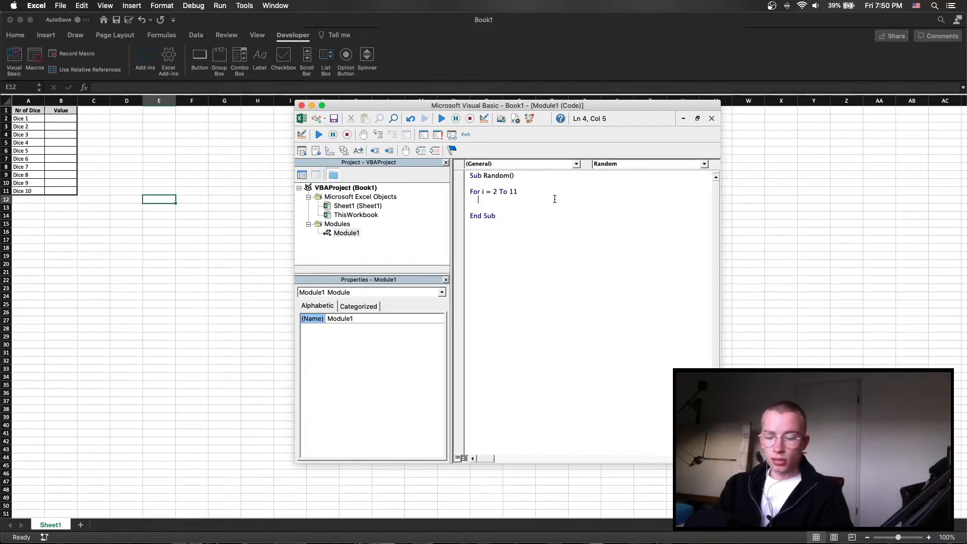
# Complete the loop with Range("B" & i).Value = Rnd and Next i, then run the macro.
pyautogui.write('Range')
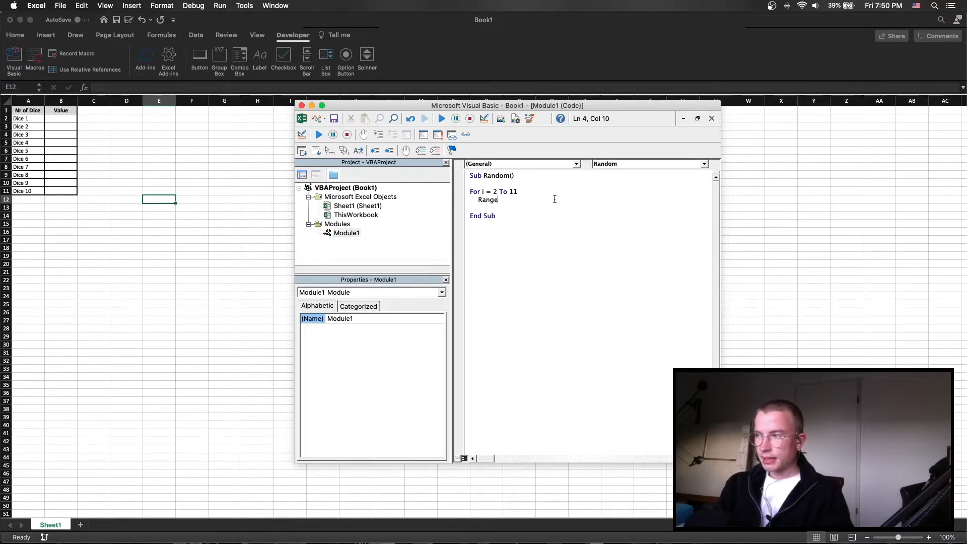
pyautogui.write('("B"')
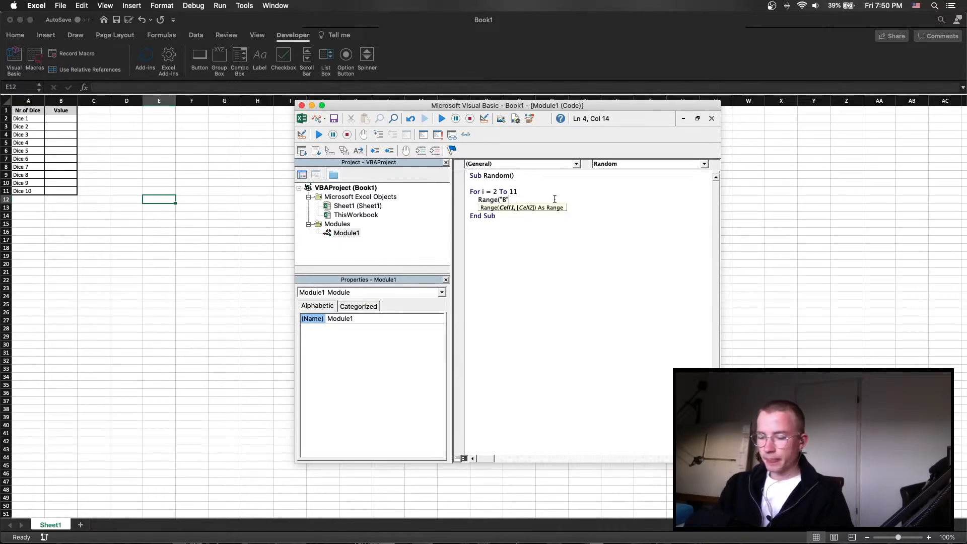
pyautogui.write('&')
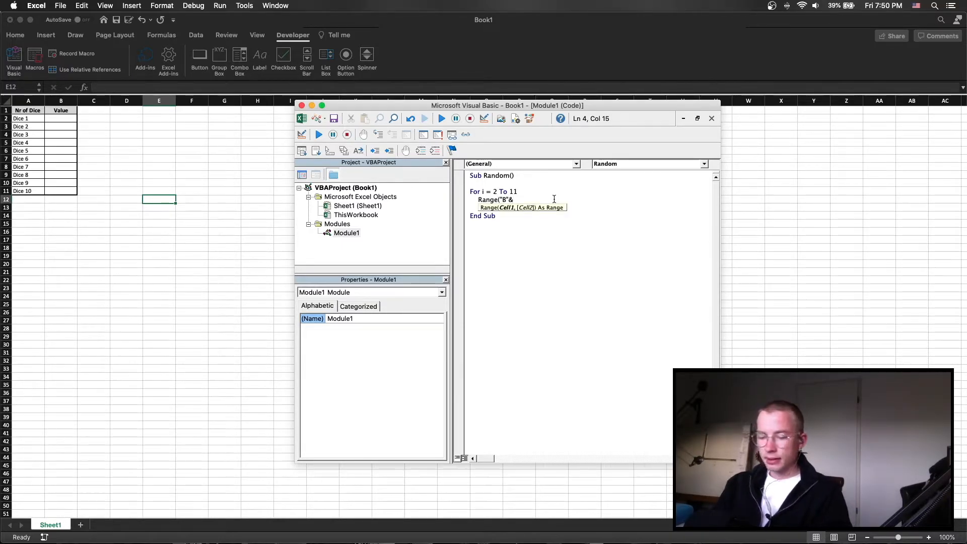
pyautogui.write('i')
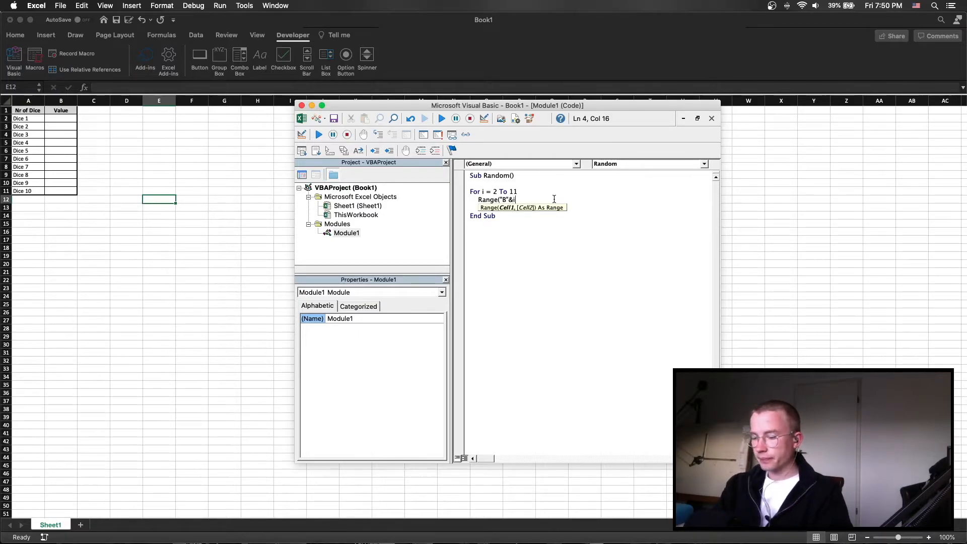
pyautogui.write('.va')
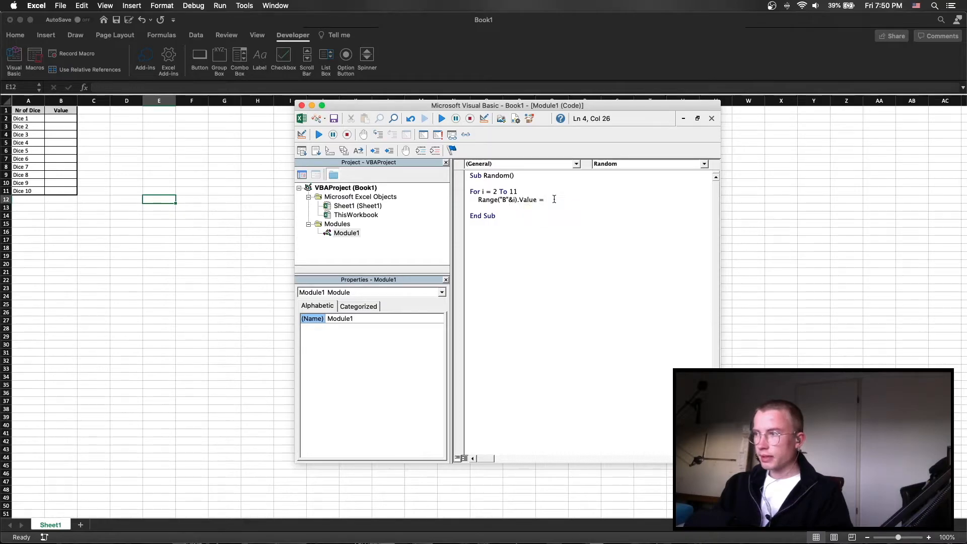
pyautogui.write('Rnd')
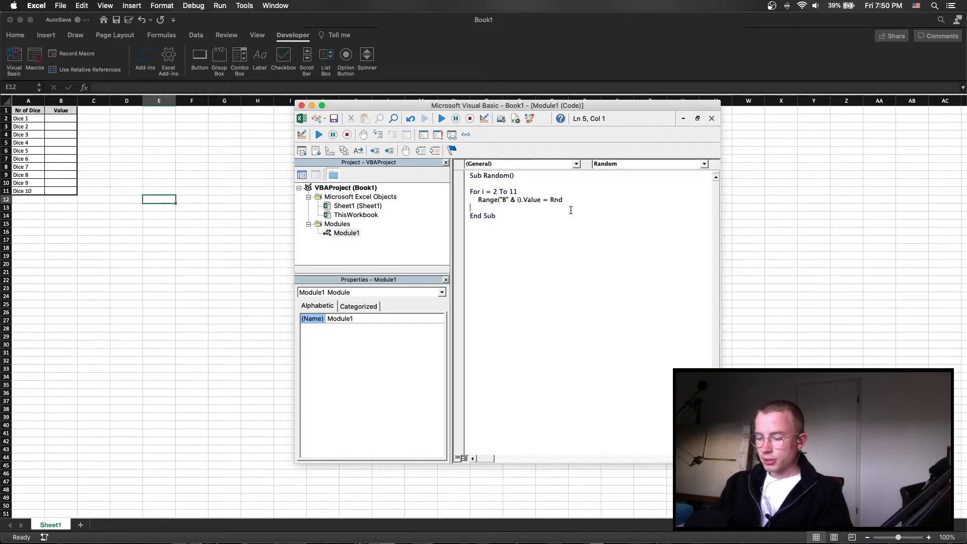
pyautogui.write('next i')
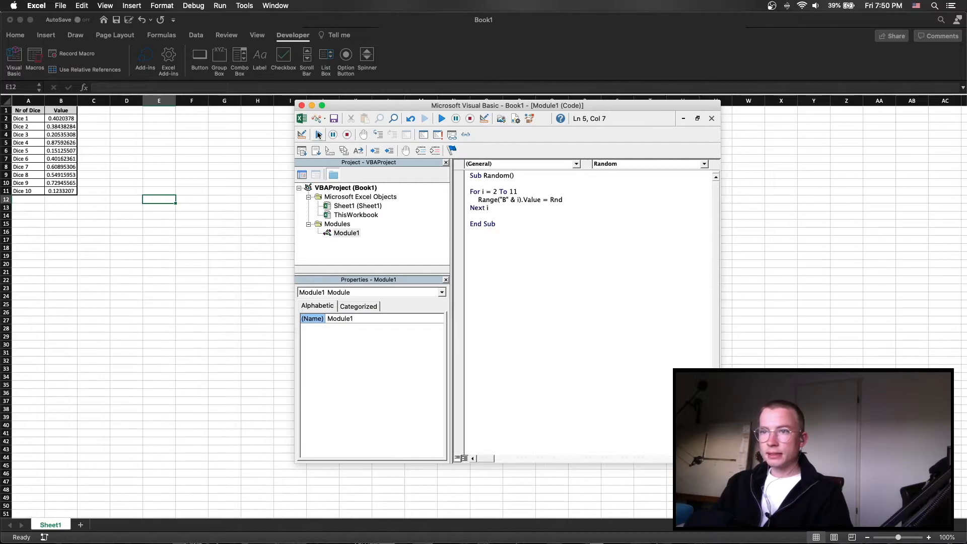
pyautogui.click(441, 118)
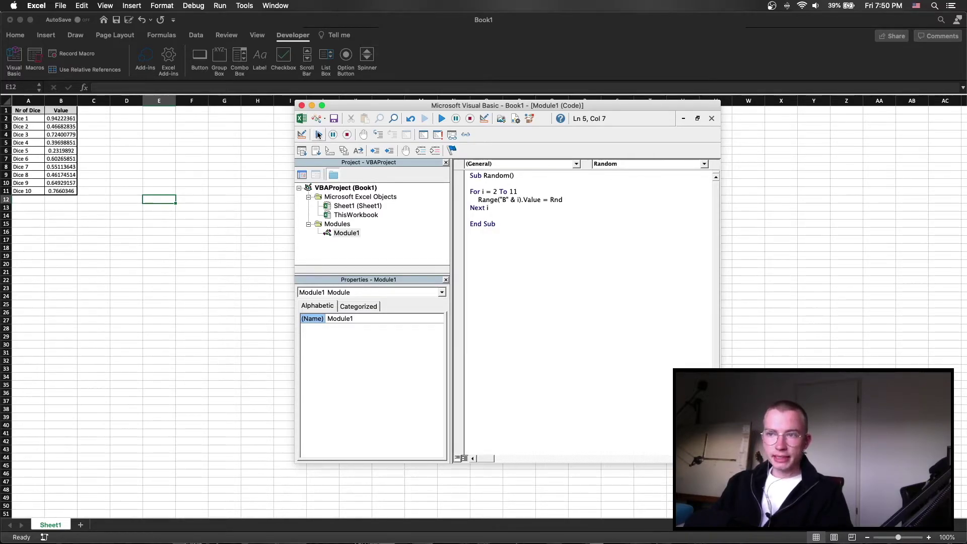
# Rerun the macro for fresh decimals and place the Int((upperbound - lowerbound + 1) * Rnd + lowerbound) picture on the sheet.
pyautogui.click(441, 119)
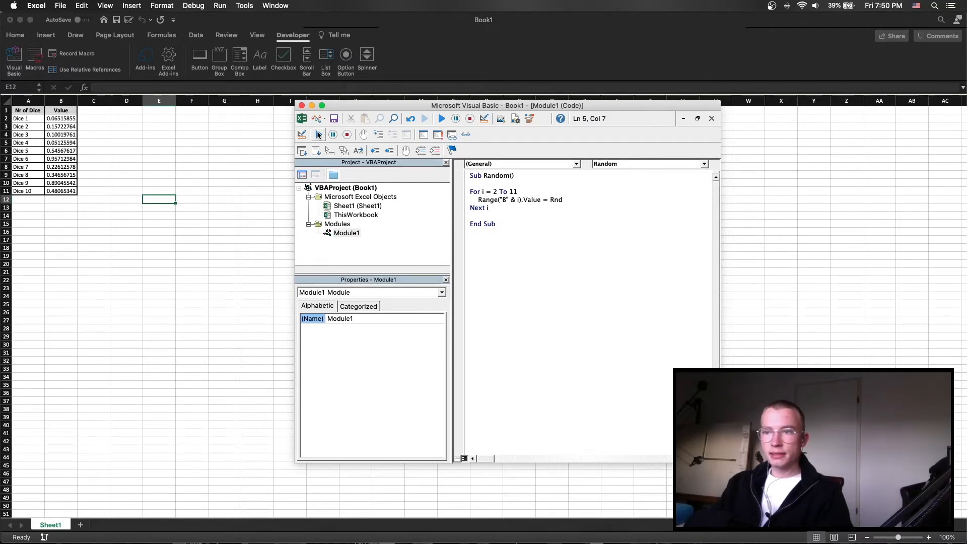
pyautogui.click(440, 119)
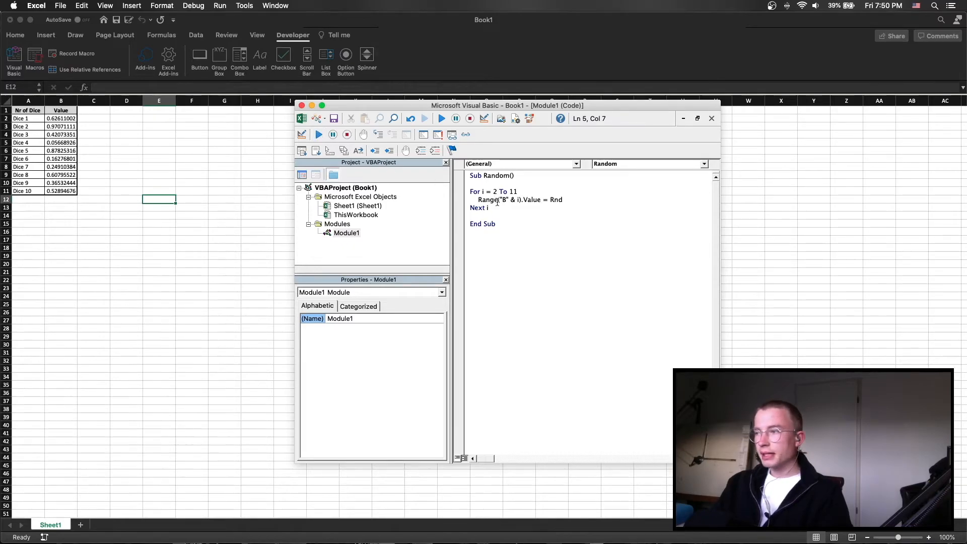
pyautogui.doubleClick(556, 199)
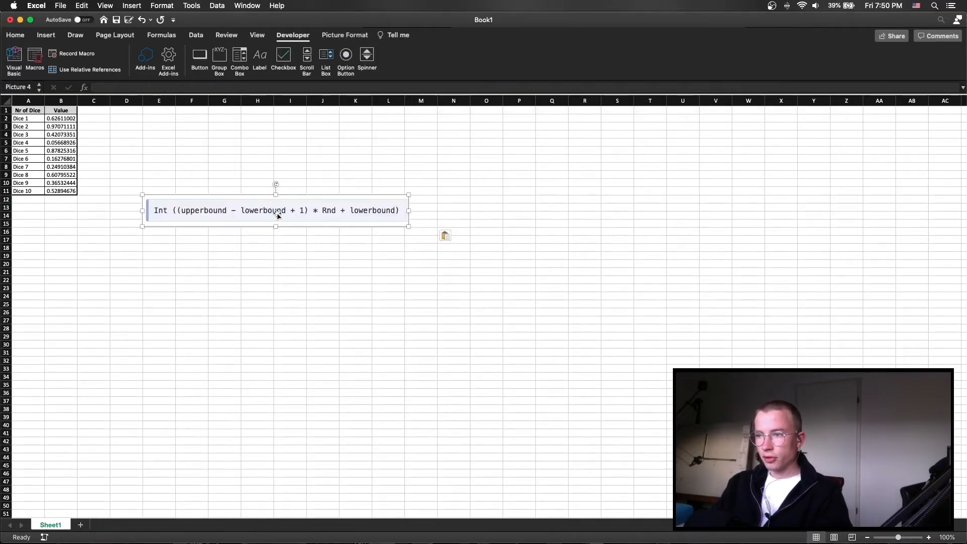
# Drag the formula picture lower on the worksheet.
pyautogui.click(223, 345)
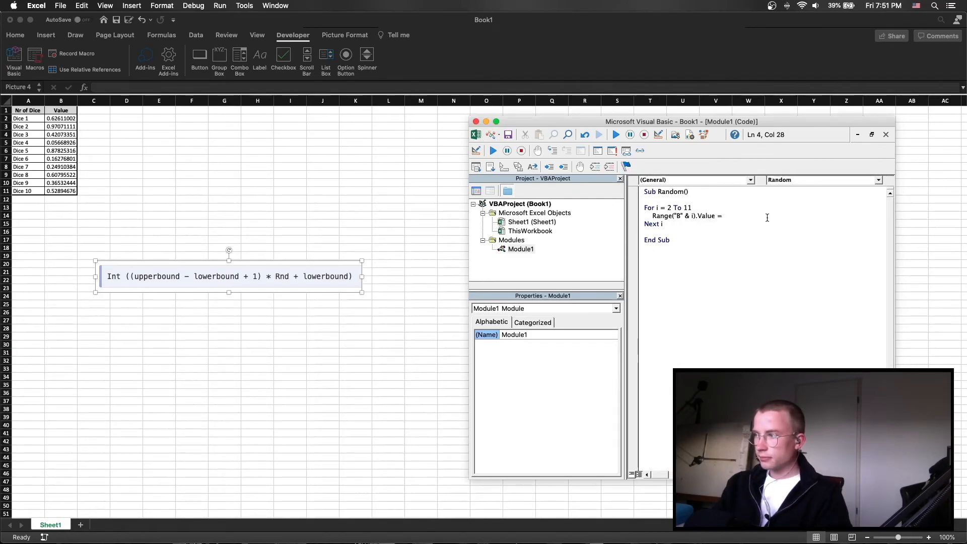
# Change line 4 to Value = Int((6 - 1 + 1) * Rnd + 1) and run the macro twice for dice values 1–6.
pyautogui.write('Int((')
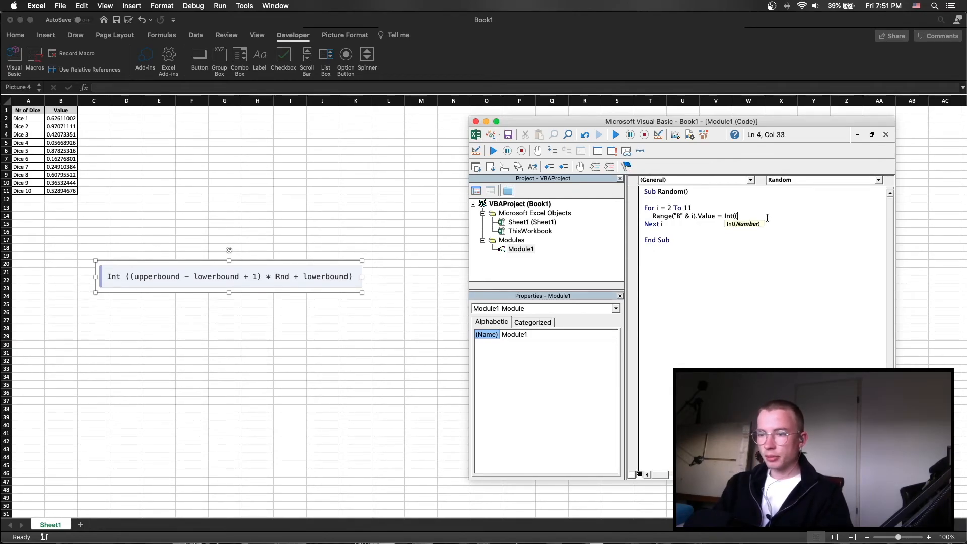
pyautogui.write('6')
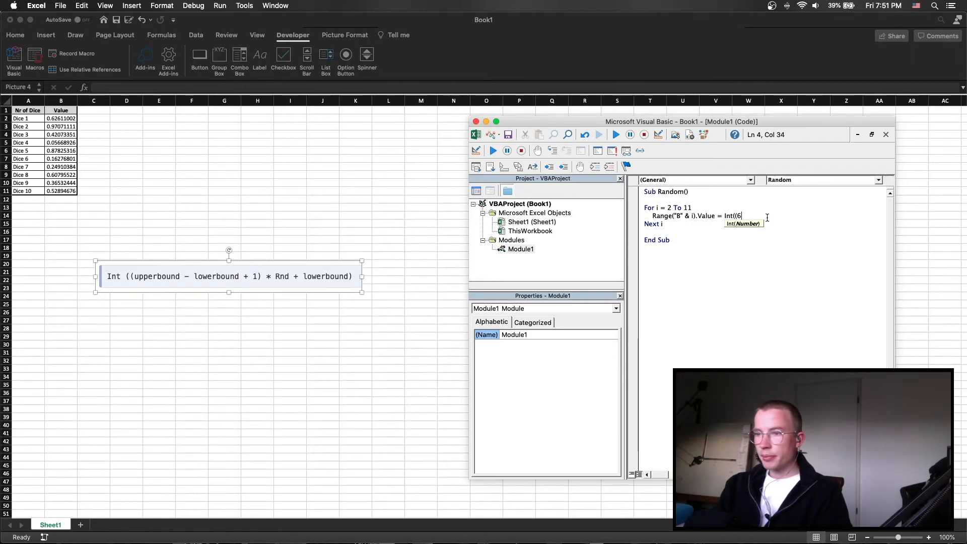
pyautogui.write('-1')
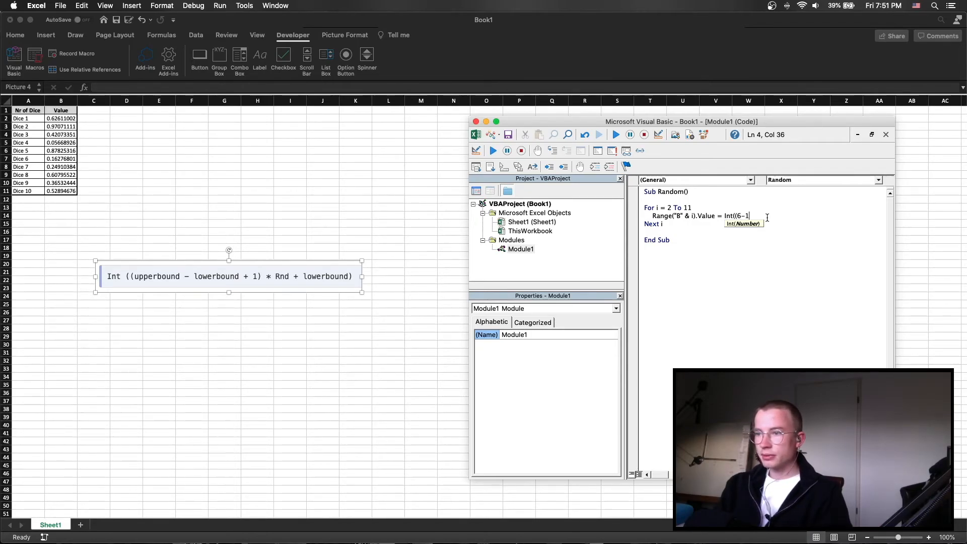
pyautogui.write('+1)')
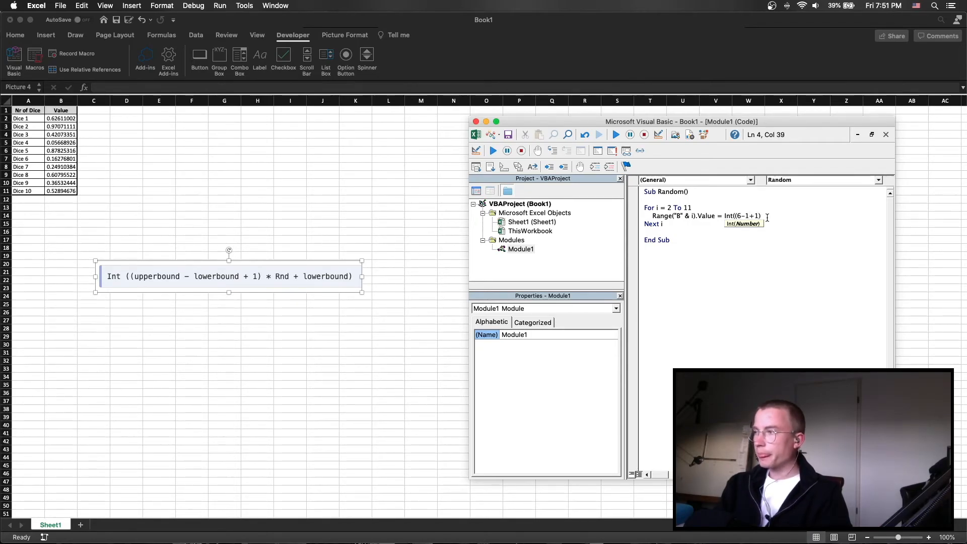
pyautogui.write('*')
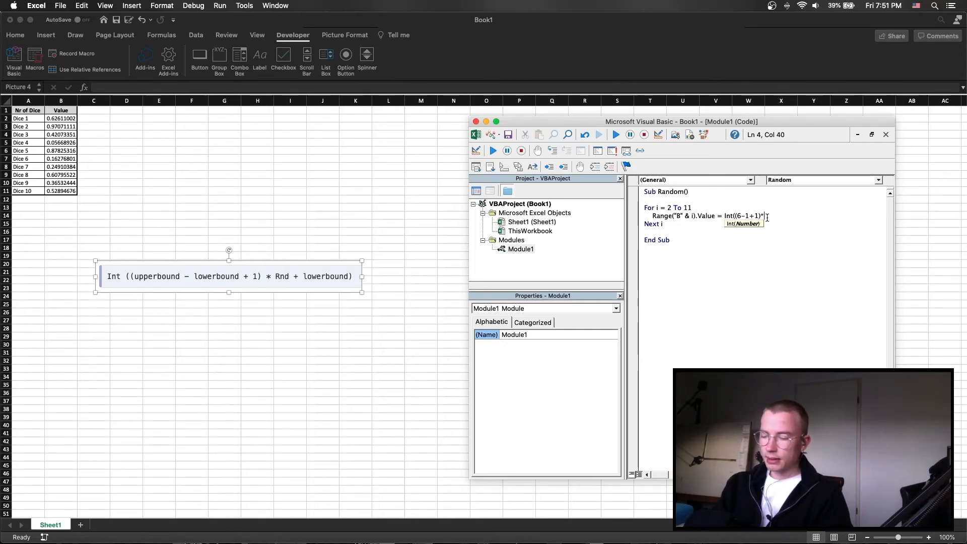
pyautogui.write('Rnd+')
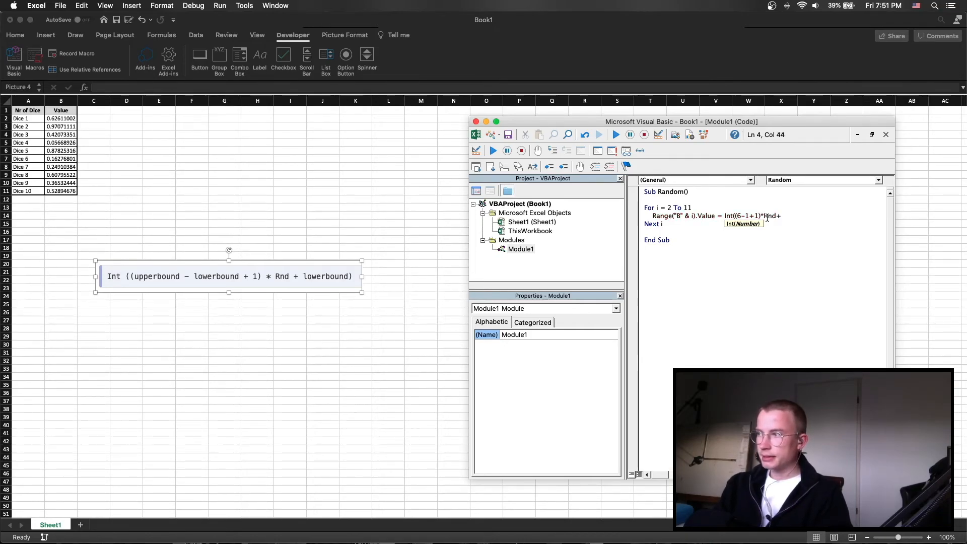
pyautogui.write(')')
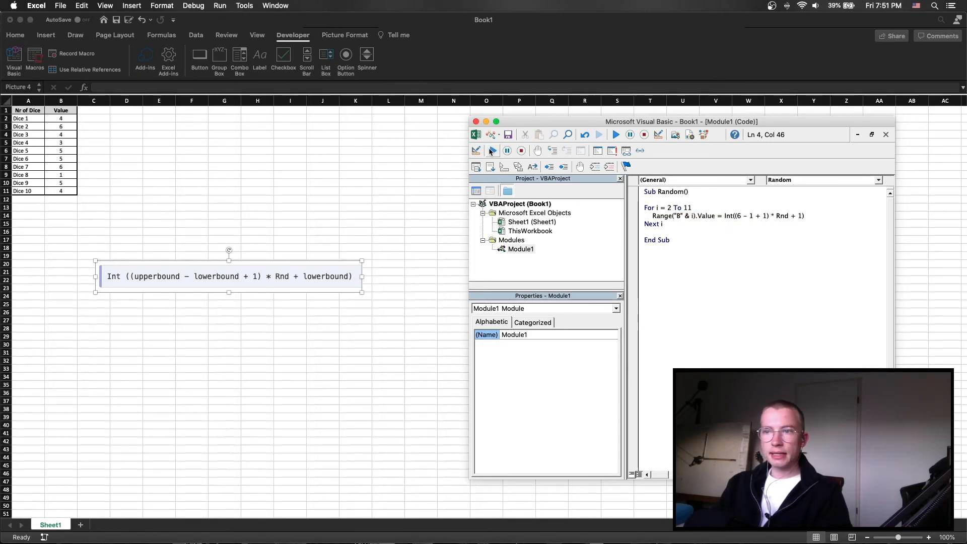
pyautogui.click(616, 135)
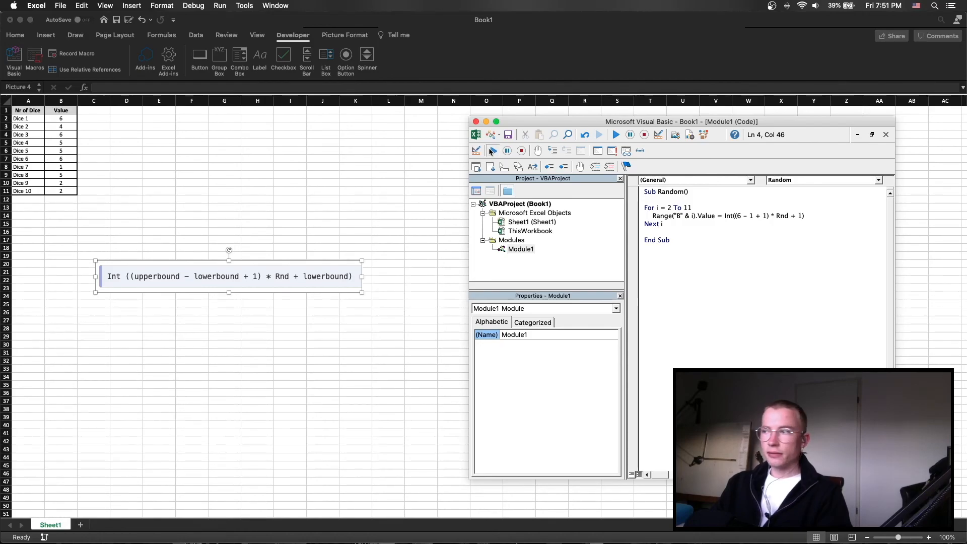
pyautogui.click(615, 134)
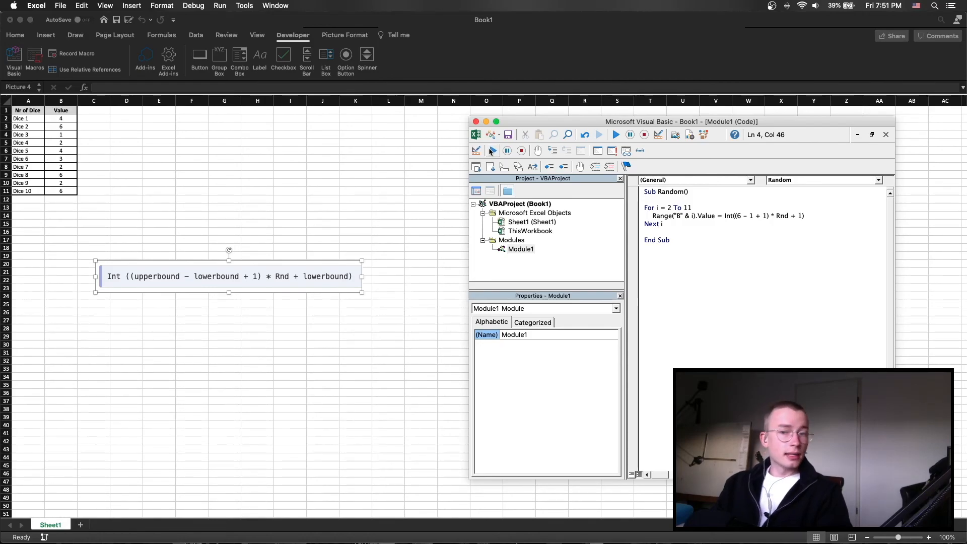